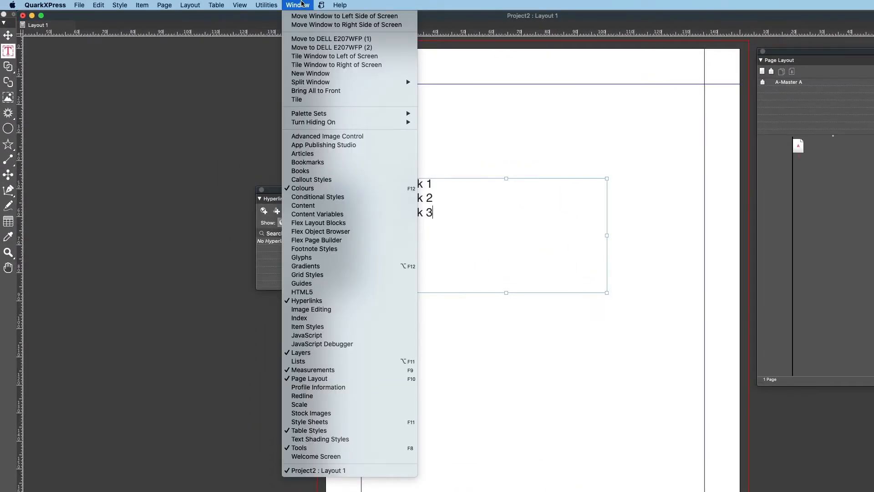
{"action": "mouse_move", "coordinate": [307, 301]}
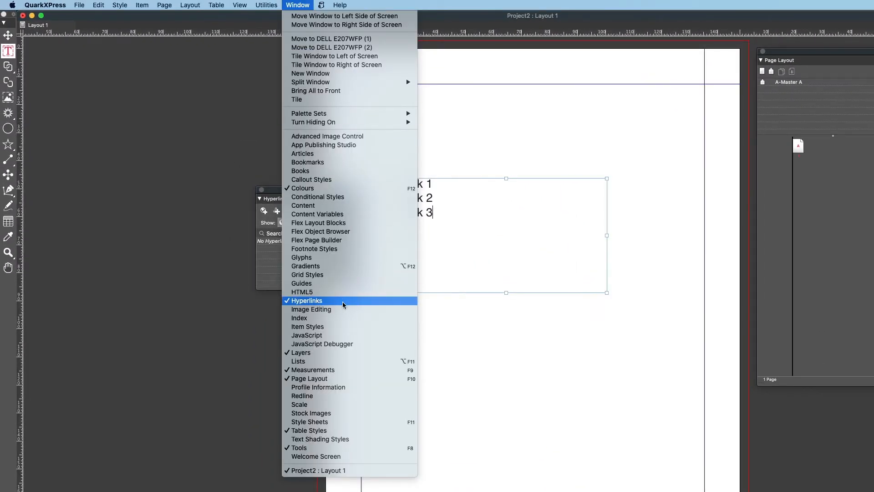
Show the Hyperlinks palette and select the words 'link 1' in the text box
{"action": "left_click", "coordinate": [306, 301]}
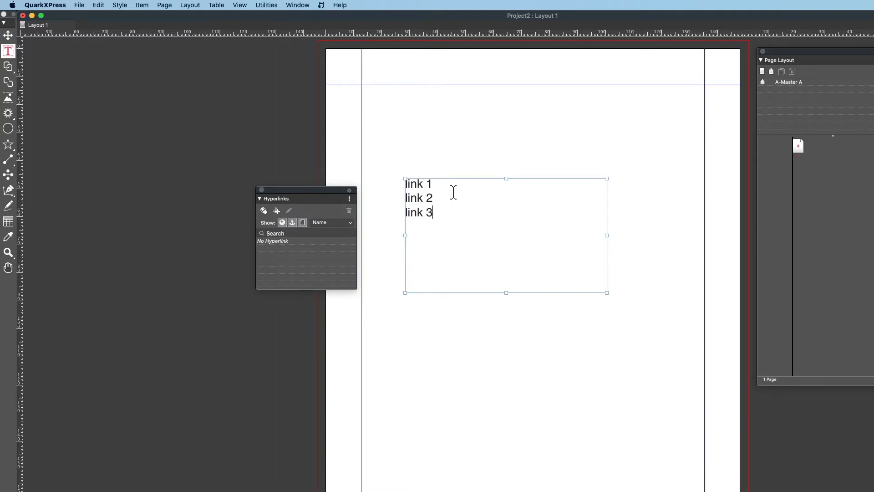
{"action": "mouse_move", "coordinate": [444, 207]}
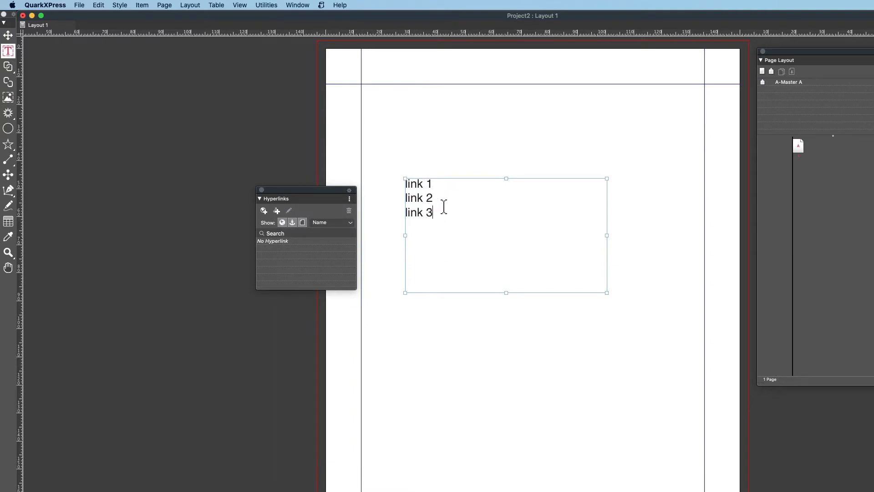
{"action": "double_click", "coordinate": [418, 183]}
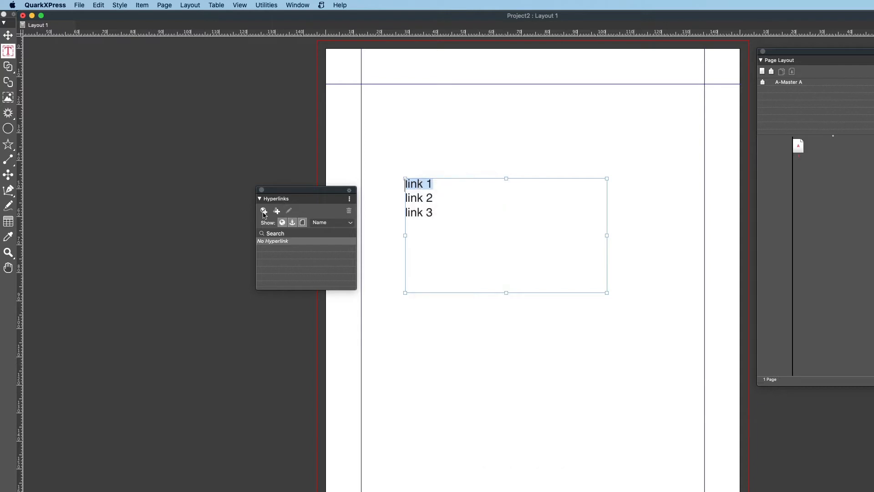
{"action": "mouse_move", "coordinate": [264, 212]}
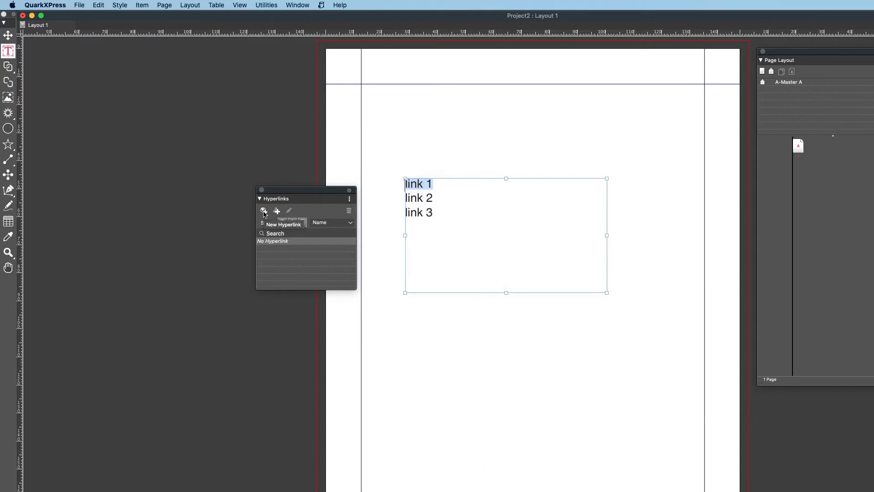
{"action": "left_click", "coordinate": [264, 210]}
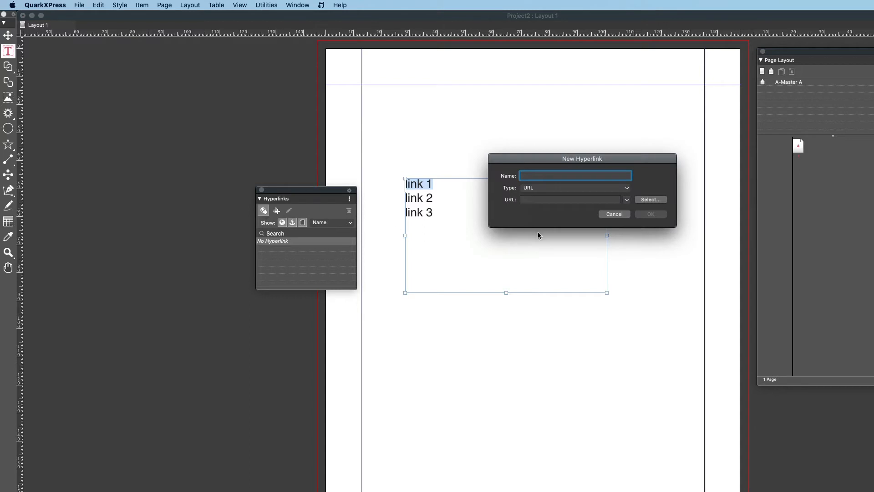
{"action": "type", "text": "google"}
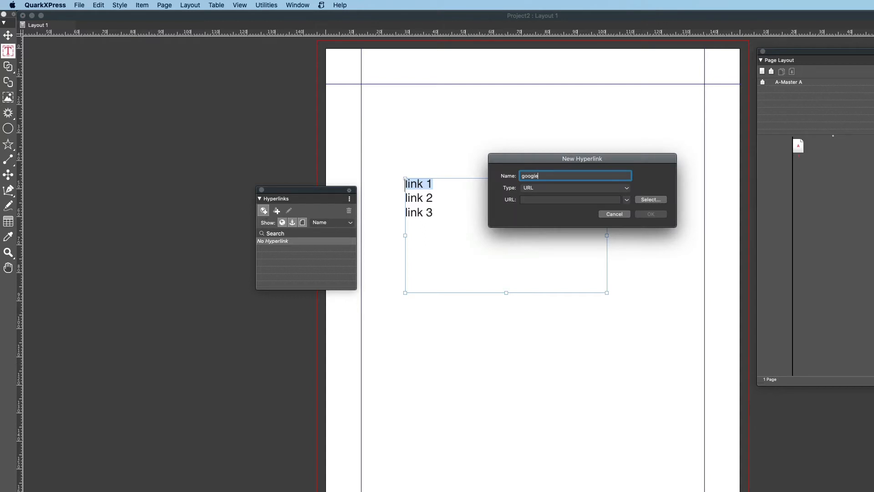
{"action": "left_click", "coordinate": [568, 200]}
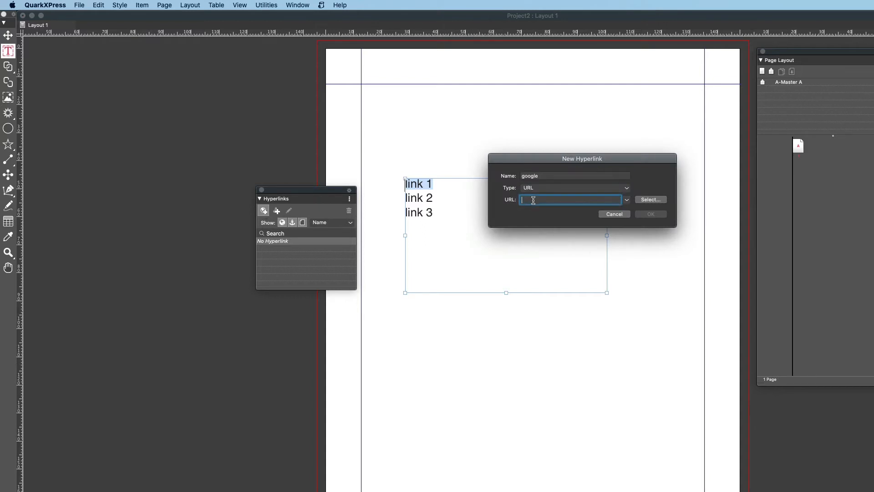
{"action": "type", "text": "www.google"}
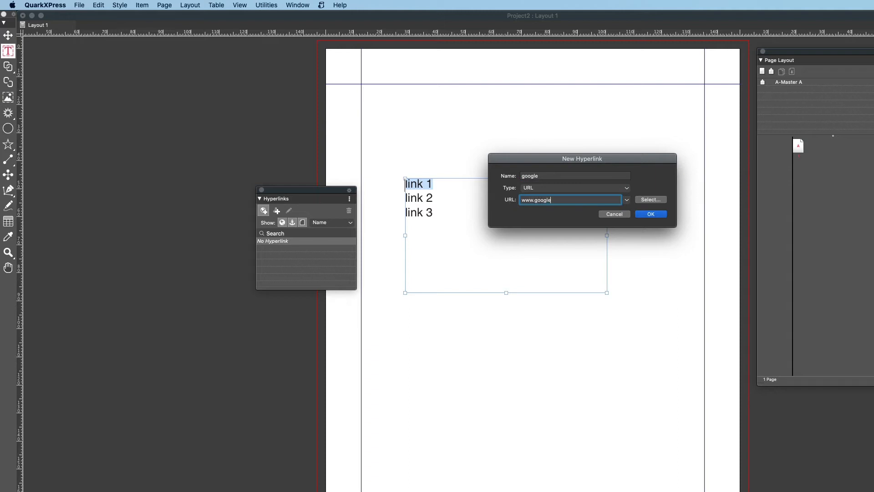
{"action": "type", "text": ".com"}
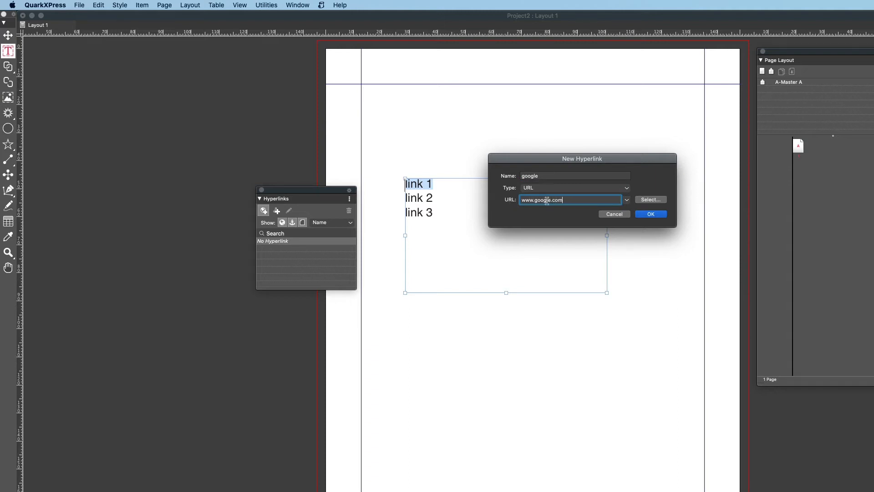
{"action": "left_click", "coordinate": [650, 213]}
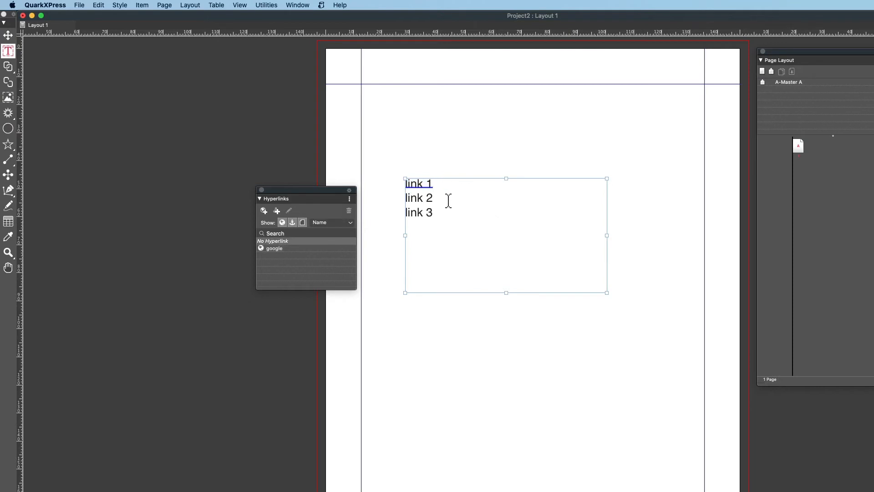
{"action": "double_click", "coordinate": [419, 197]}
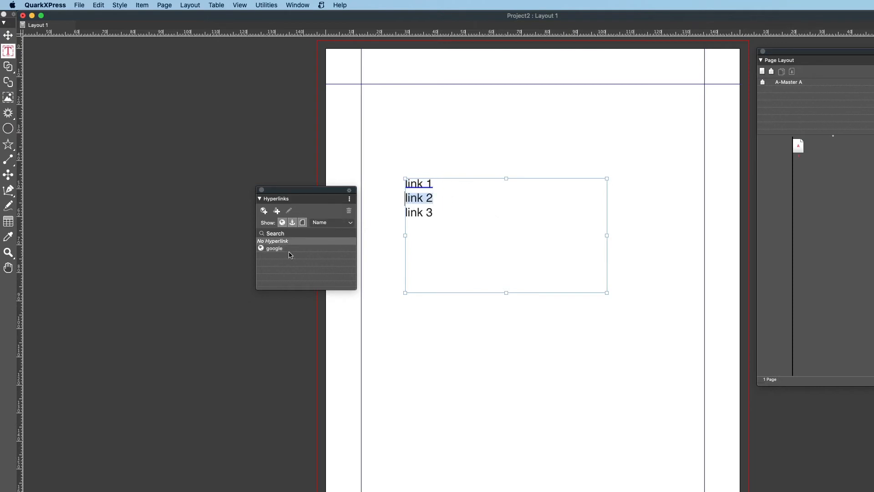
{"action": "left_click", "coordinate": [274, 248]}
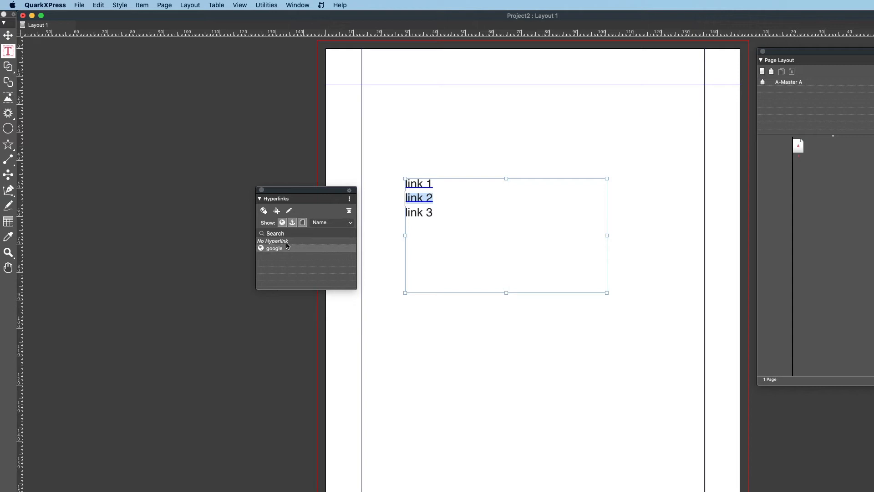
{"action": "left_click", "coordinate": [273, 241]}
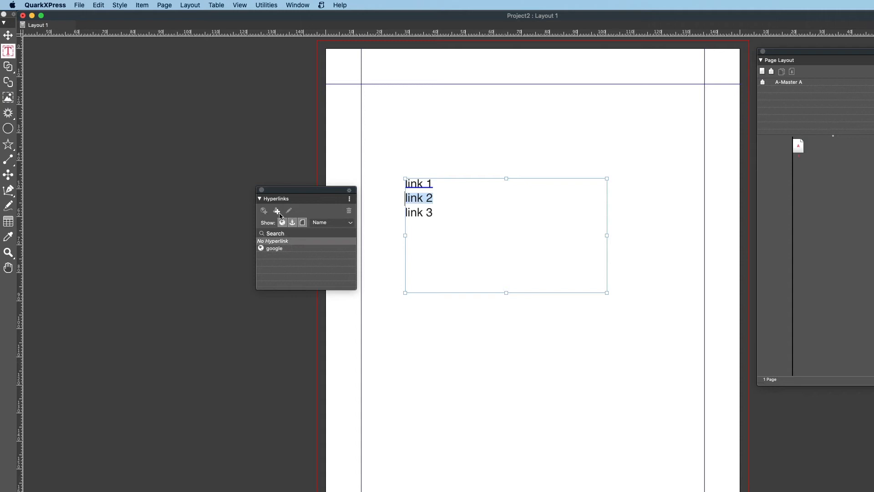
{"action": "left_click", "coordinate": [276, 210]}
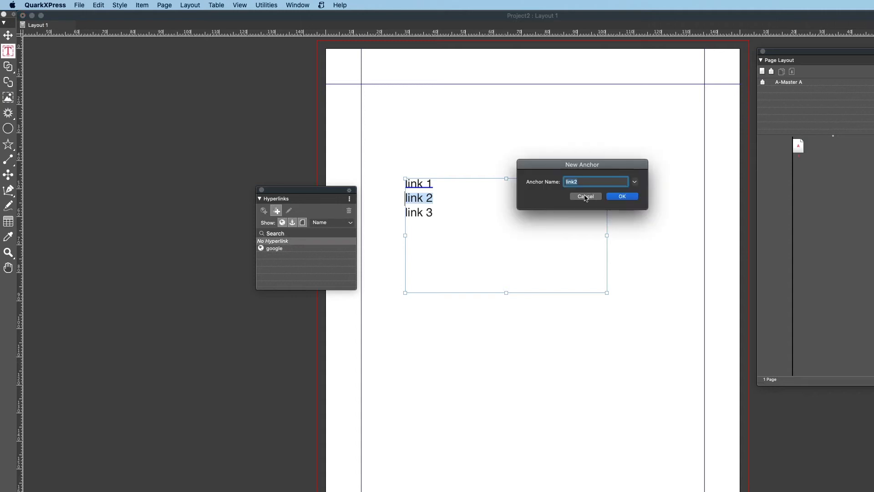
{"action": "left_click", "coordinate": [586, 196]}
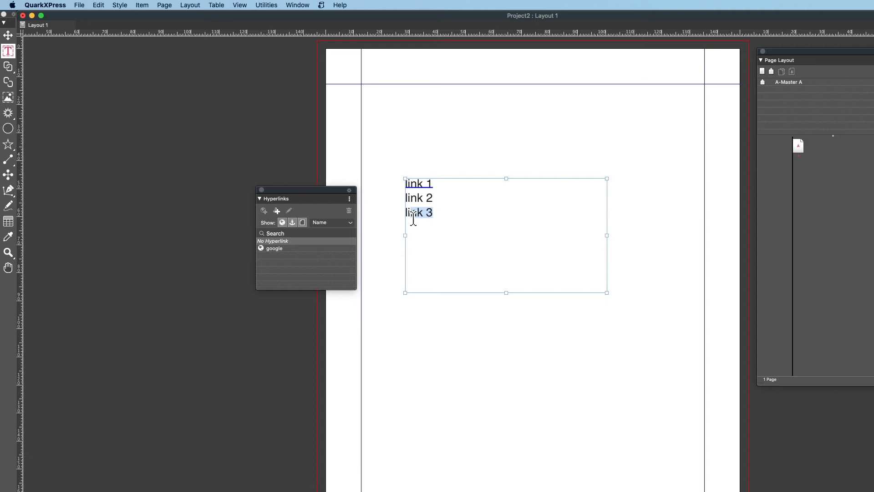
{"action": "right_click", "coordinate": [412, 213]}
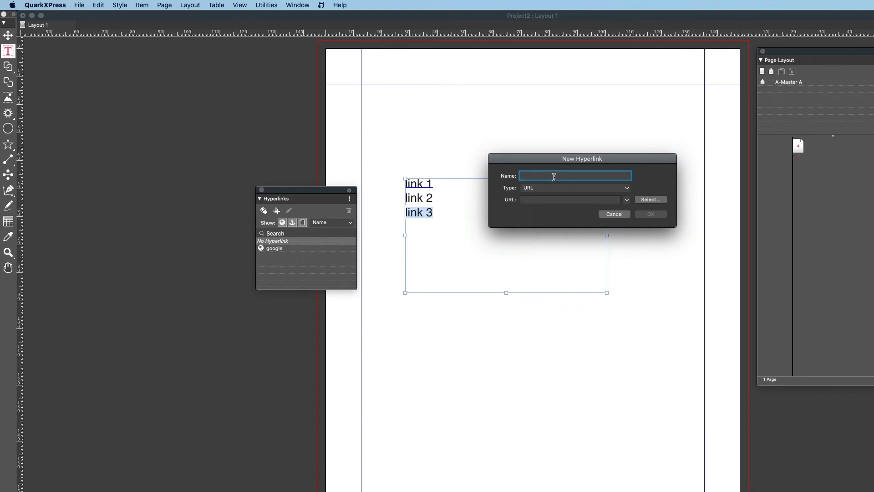
{"action": "type", "text": "page3"}
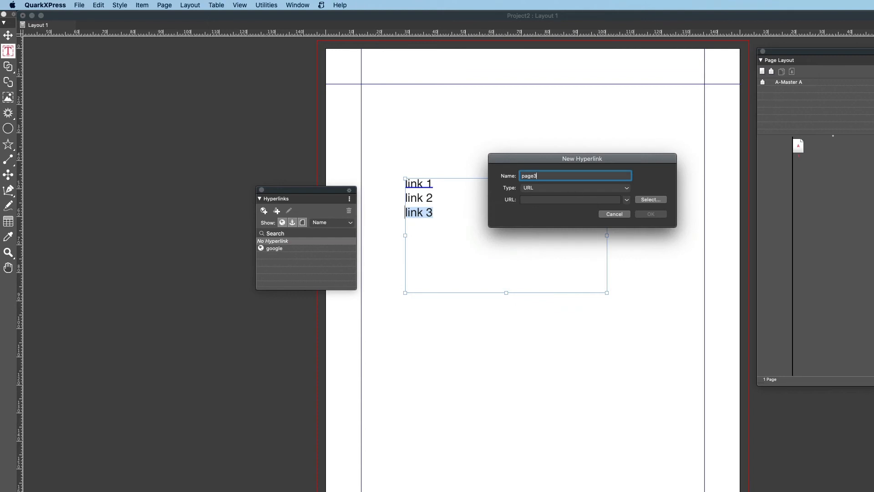
{"action": "left_click", "coordinate": [574, 188]}
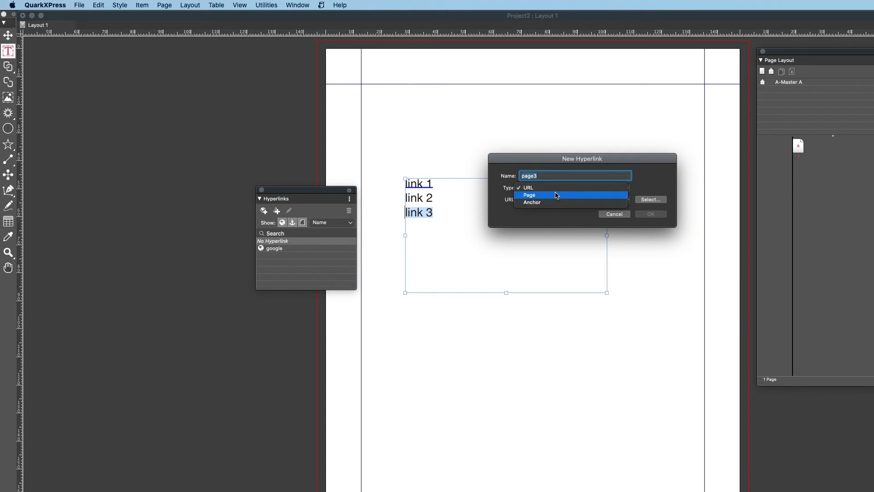
{"action": "mouse_move", "coordinate": [551, 203]}
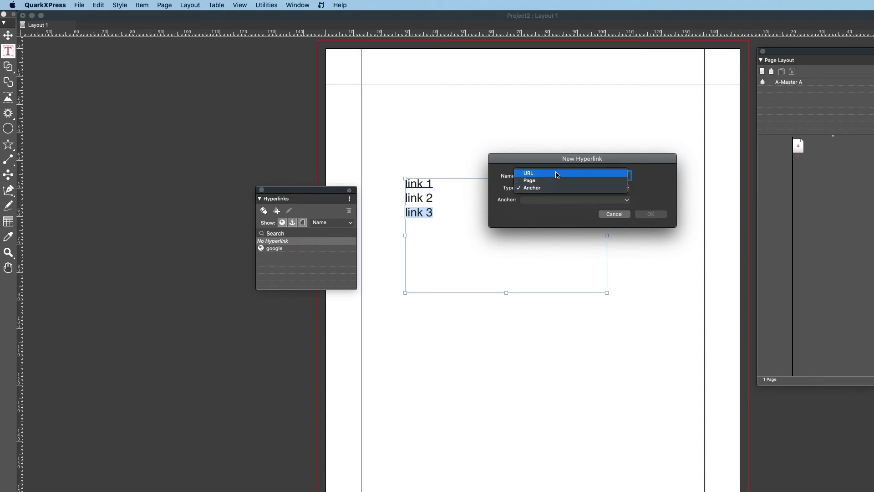
{"action": "left_click", "coordinate": [528, 173]}
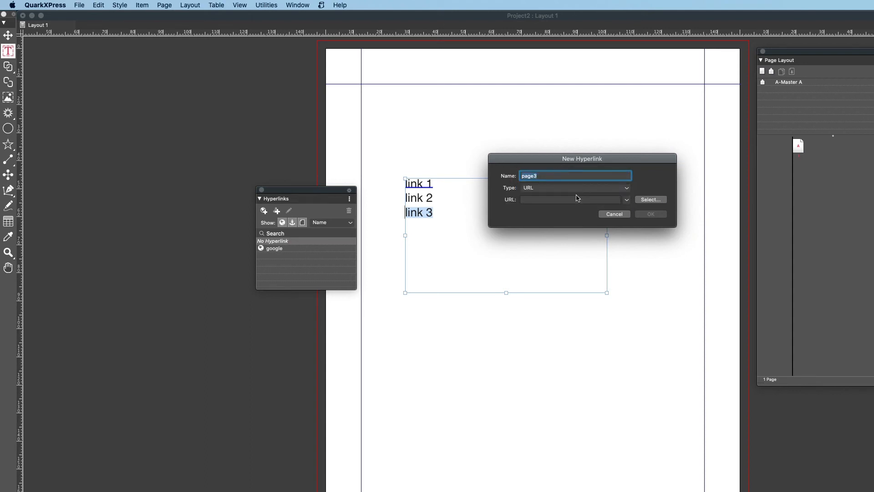
{"action": "mouse_move", "coordinate": [571, 199]}
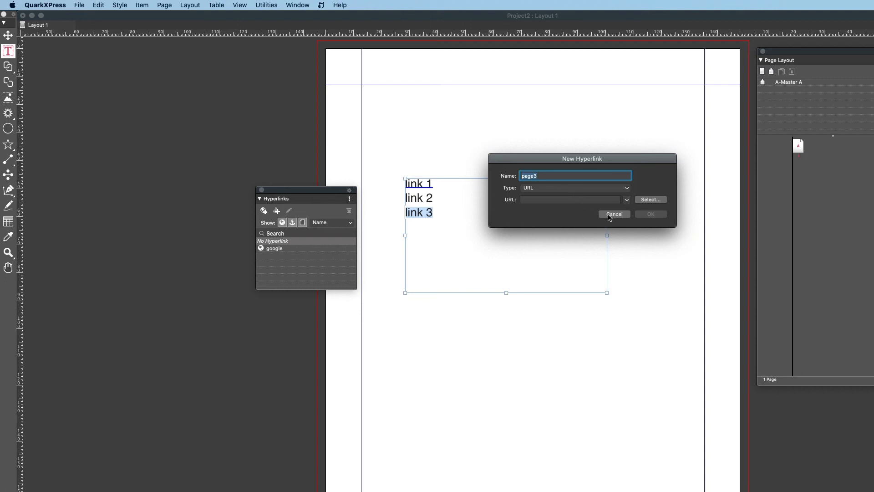
{"action": "left_click", "coordinate": [613, 214]}
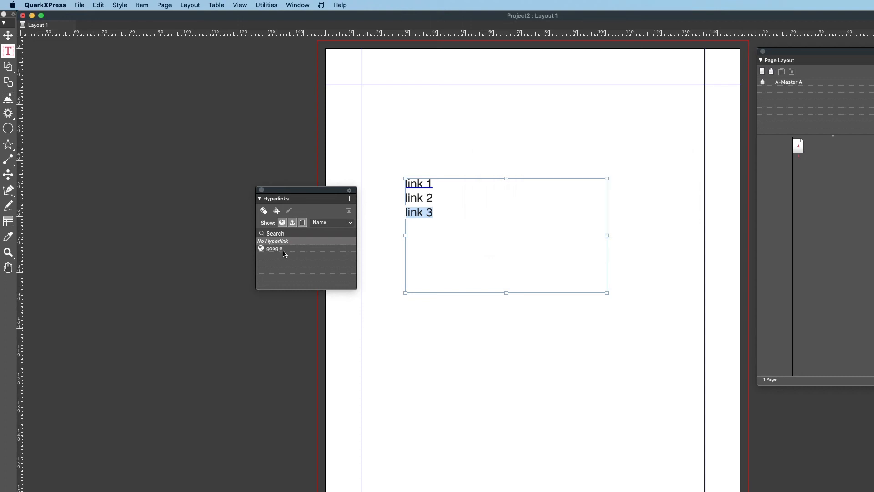
Apply the existing google hyperlink to 'link 3' via its palette entry's options
{"action": "right_click", "coordinate": [275, 248]}
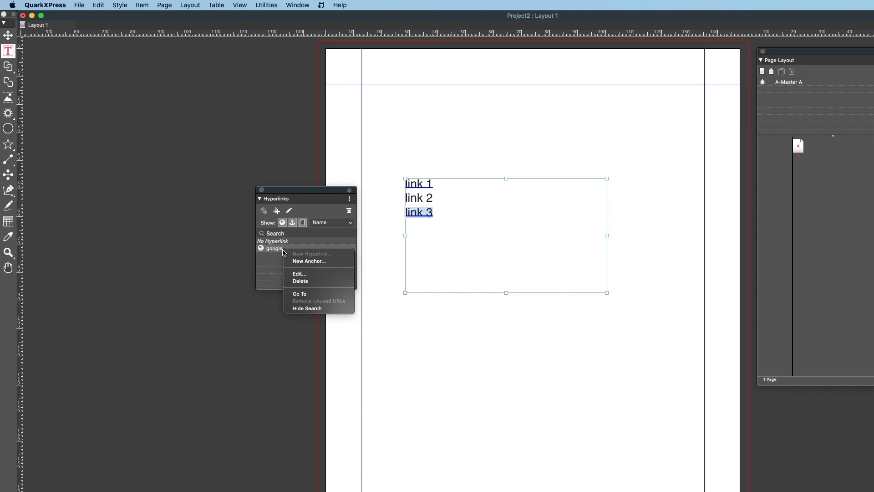
{"action": "mouse_move", "coordinate": [299, 274]}
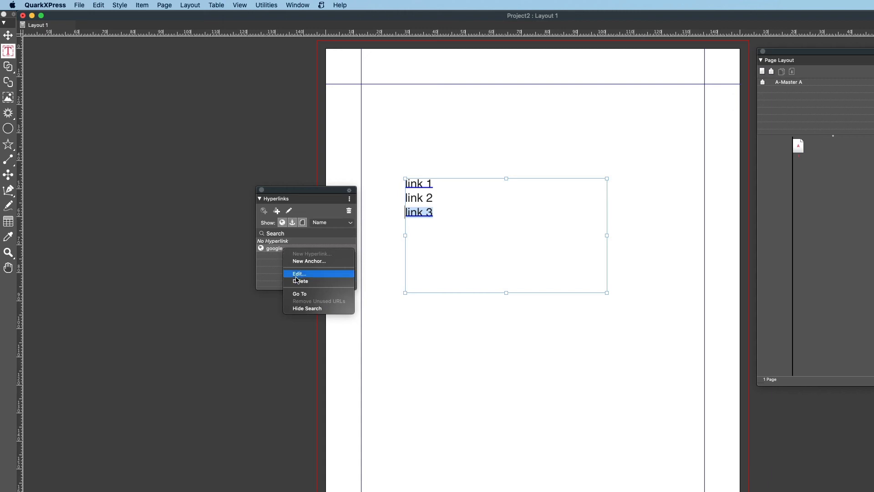
{"action": "mouse_move", "coordinate": [301, 294]}
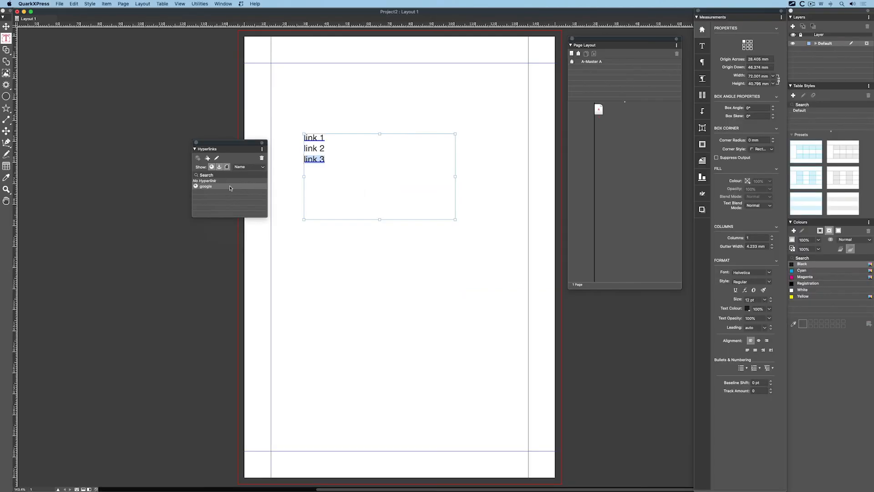
{"action": "mouse_move", "coordinate": [217, 175]}
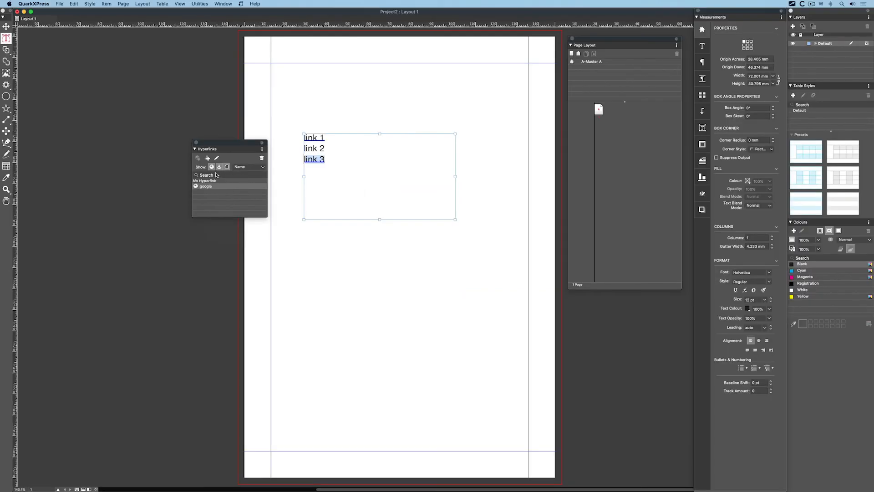